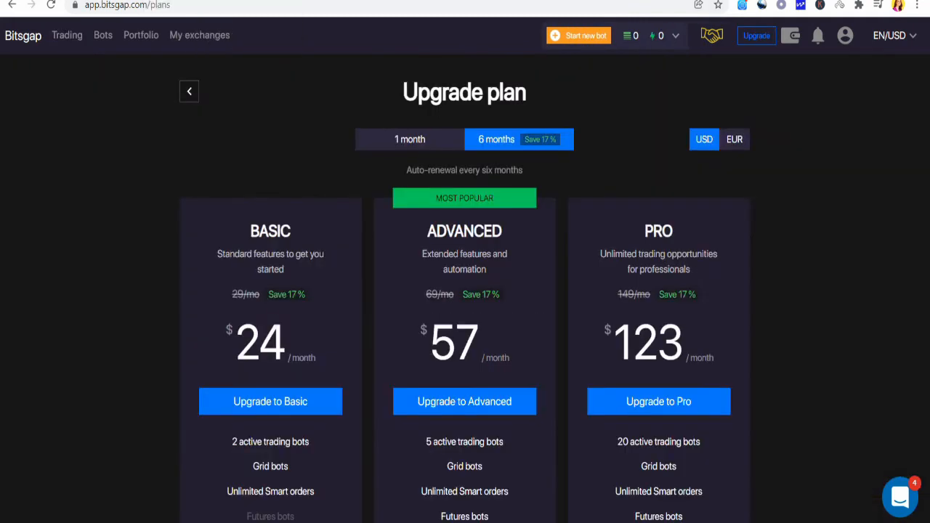
- Review the Advanced plan features, then open the ETH/USDT Binance grid bot setup from Bots
scroll(down, 3)
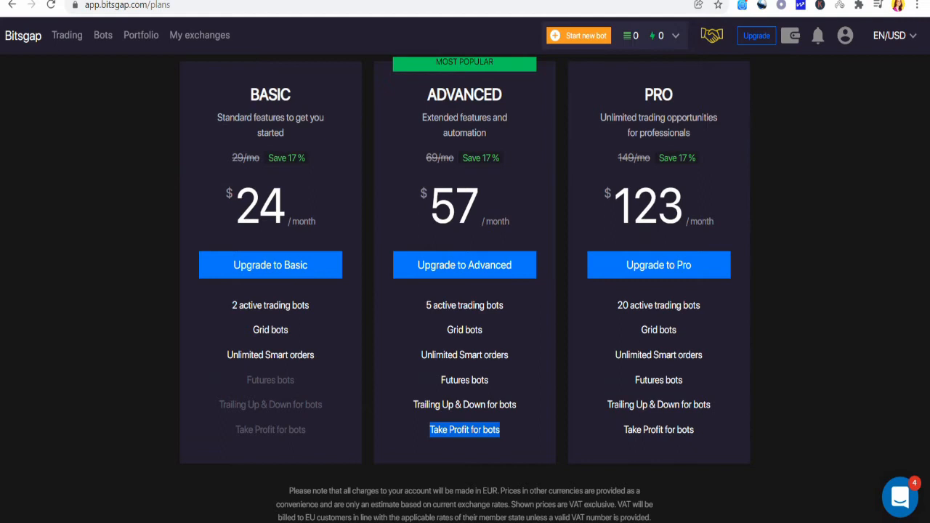
click(103, 34)
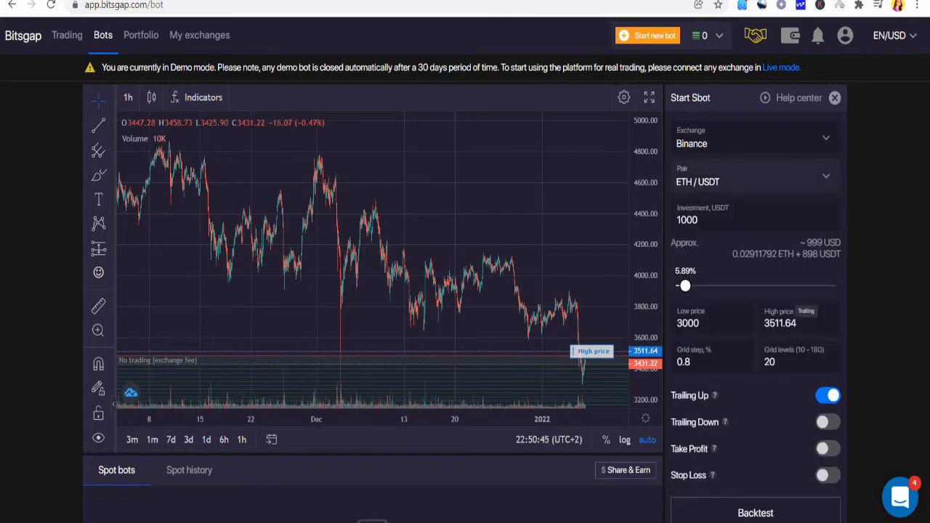
scroll(down, 3)
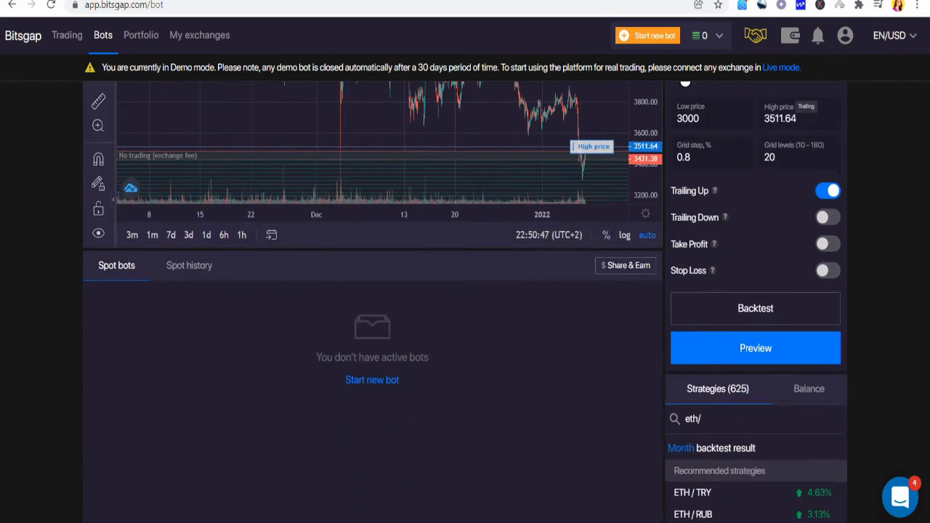
click(755, 348)
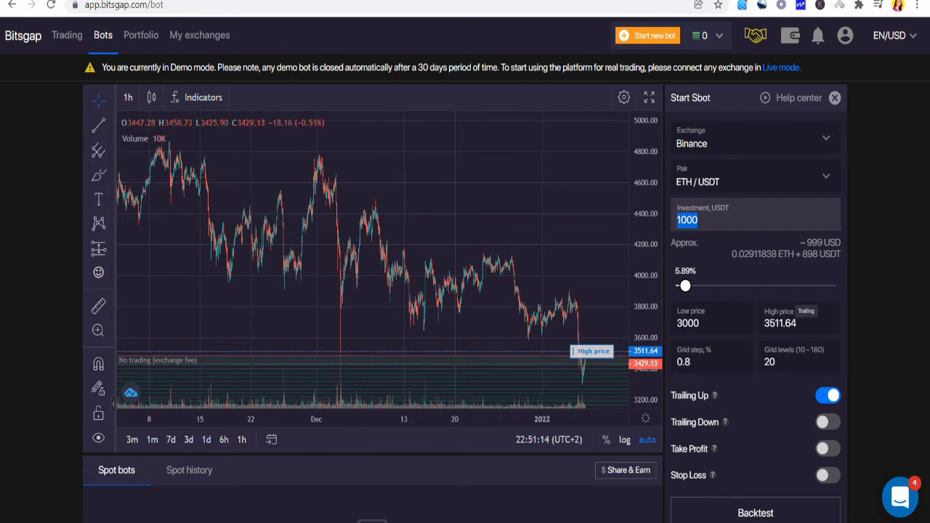
mouse_move(260, 201)
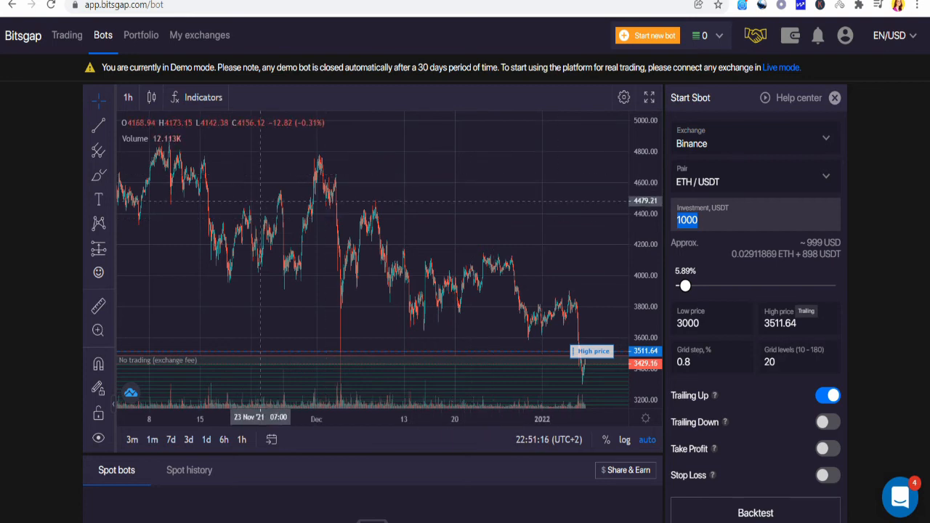
scroll(down, 3)
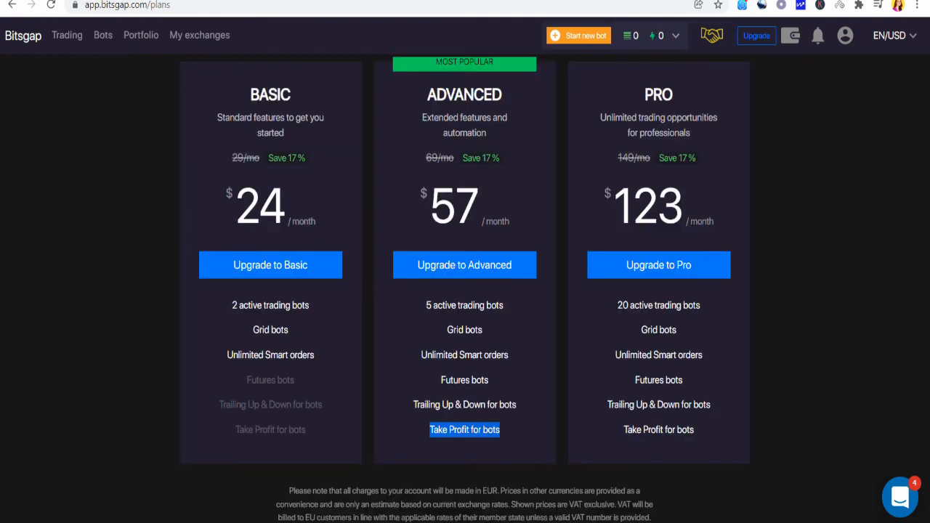
click(67, 35)
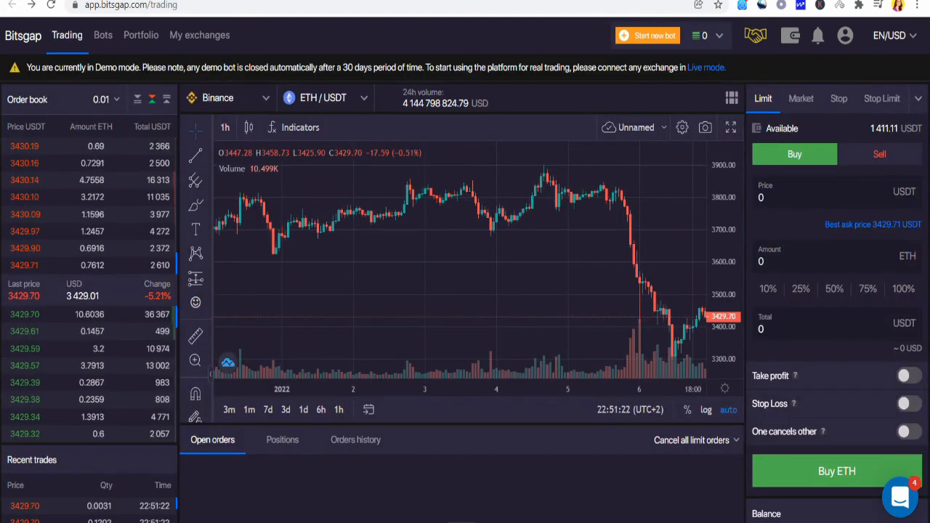
click(102, 34)
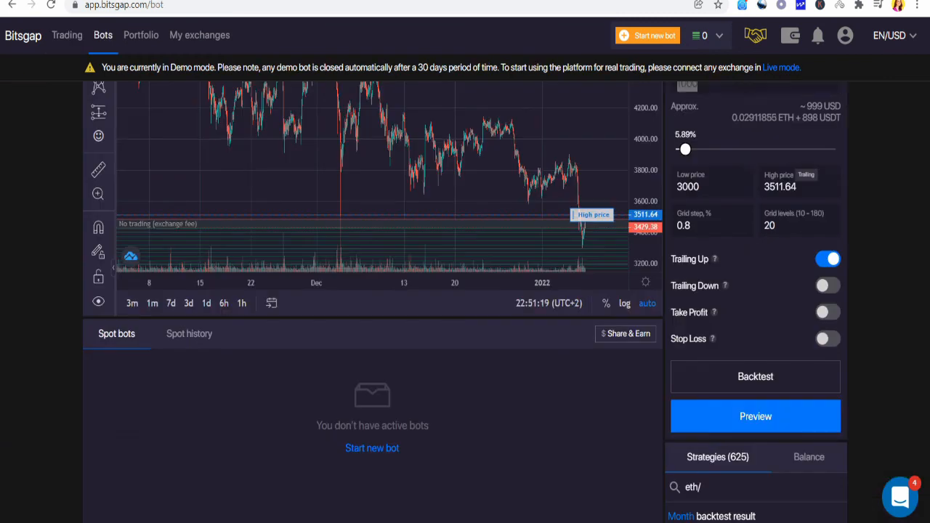